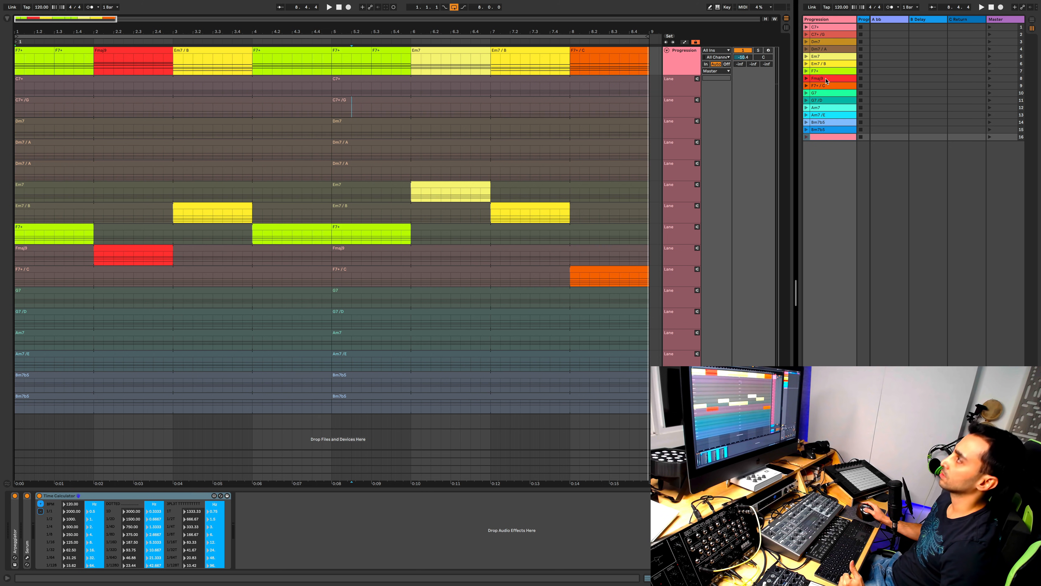
Open a new empty MIDI clip in the Detail View's note editor
left_click(826, 27)
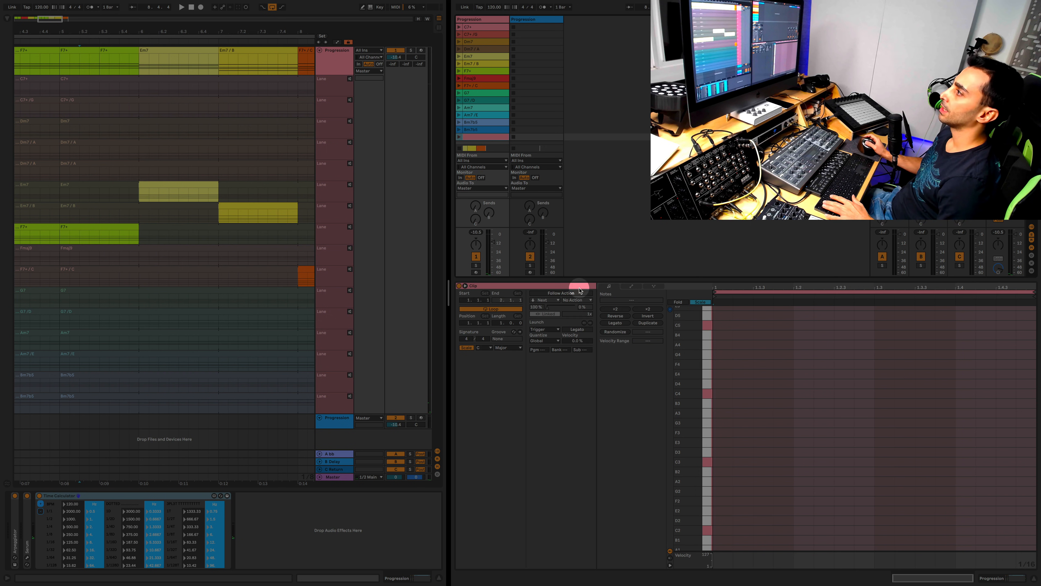
Enable the Scale highlight so C Major notes show across the piano roll at a usable zoom
left_click(466, 347)
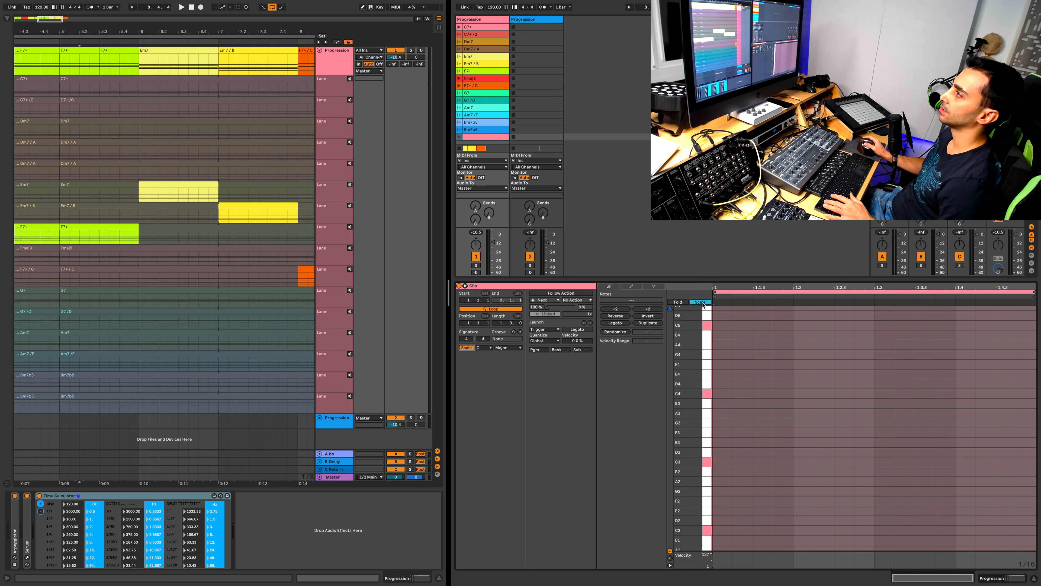
left_click(700, 301)
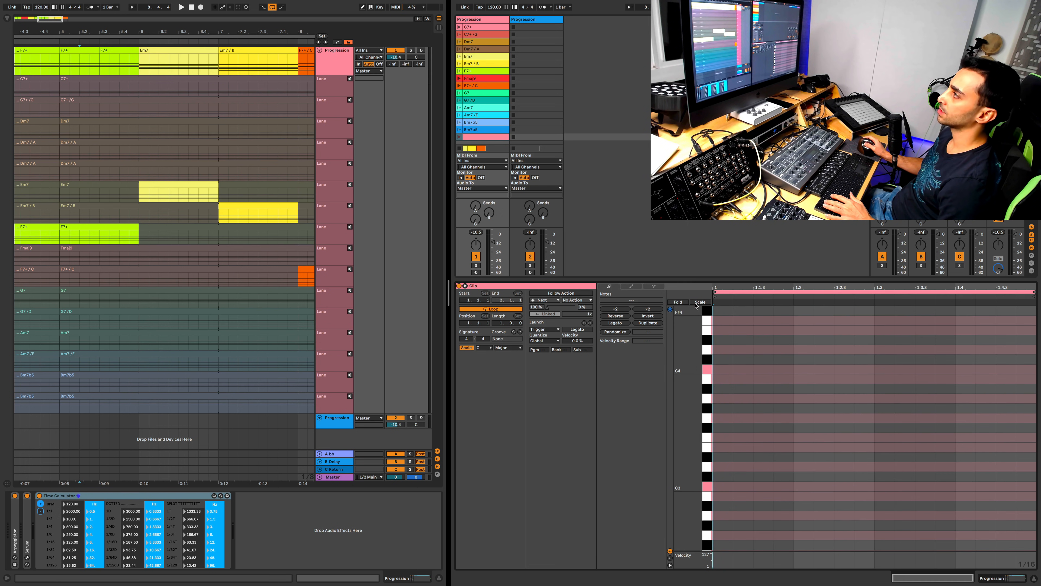
left_click(700, 302)
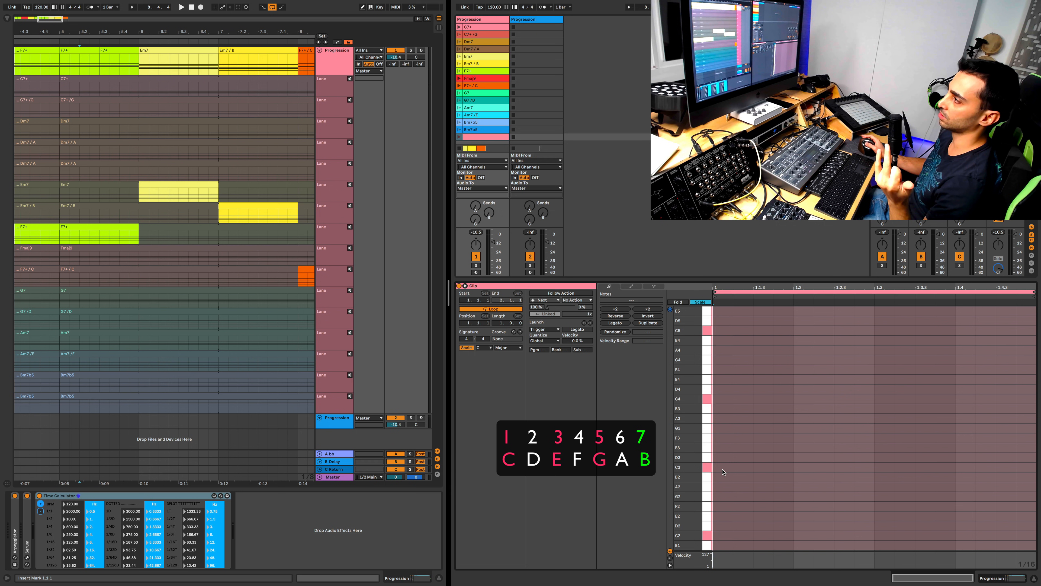
Draw the C3, E3, G3 and B3 notes of the first chord at bar 1
left_click(722, 467)
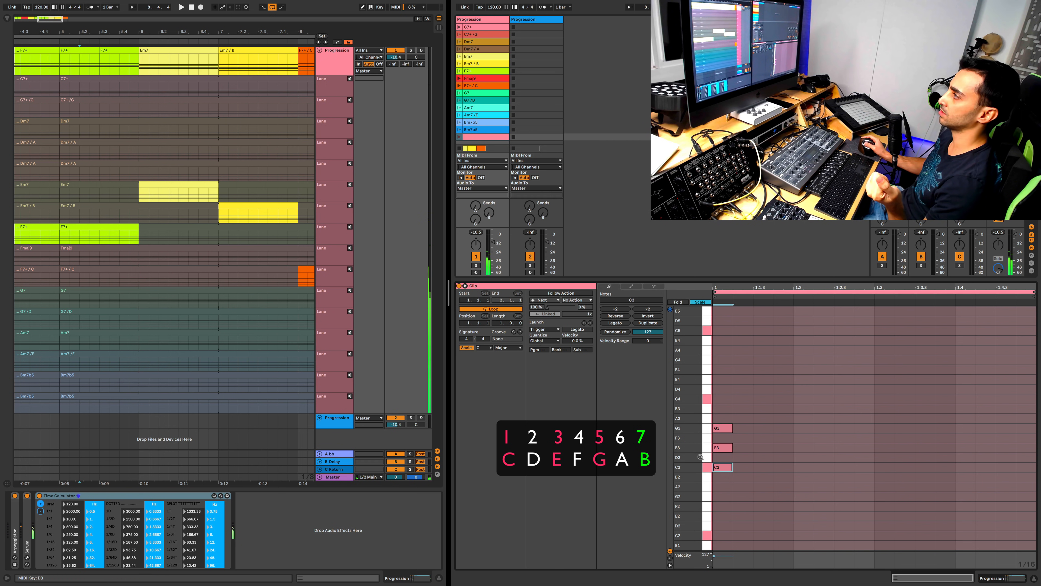
left_click(723, 447)
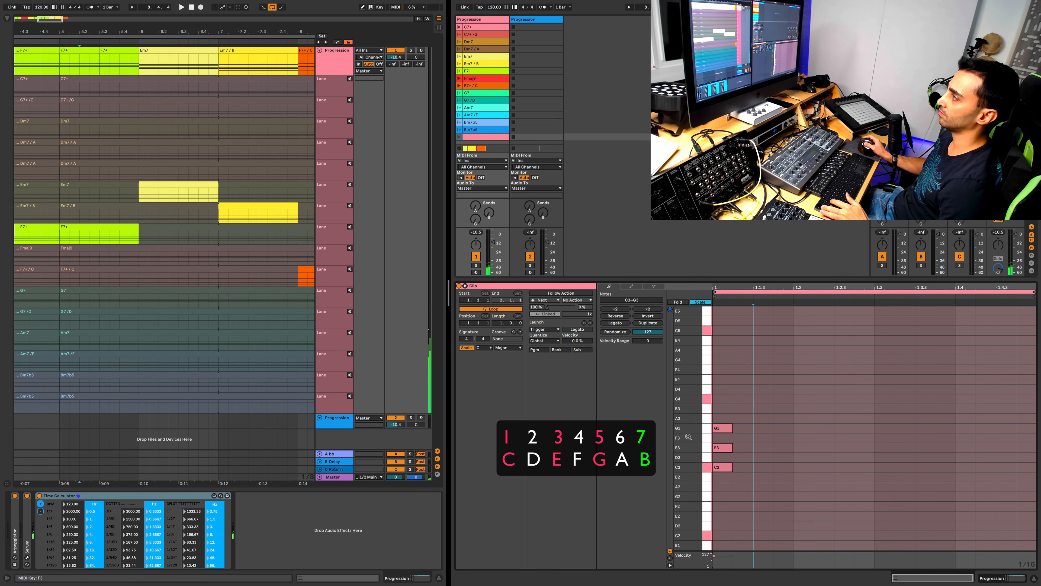
left_click(722, 409)
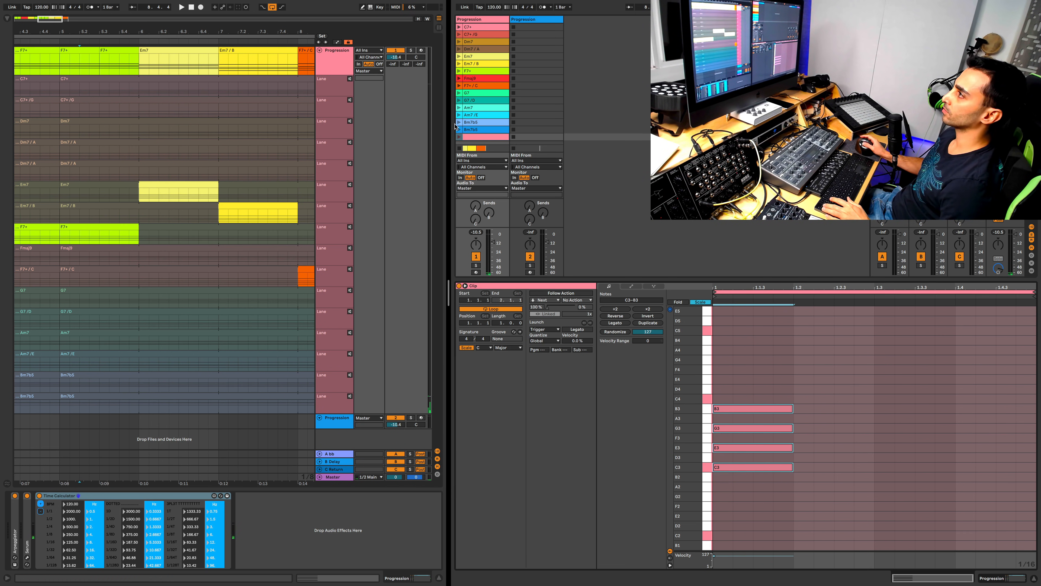
Draw D3 at bar 2 and stretch it across the whole second bar
left_click(802, 457)
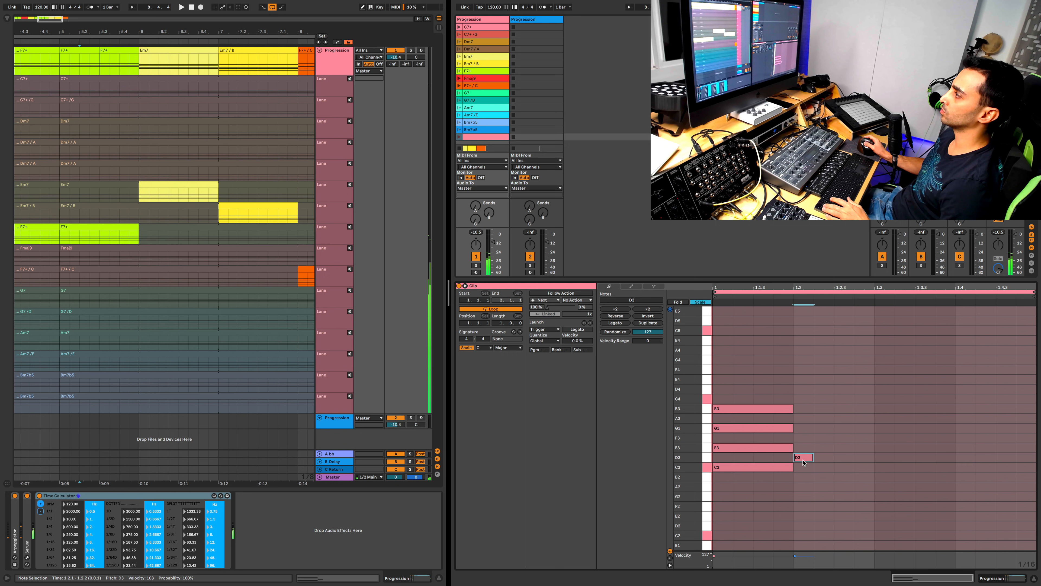
left_click_drag(803, 457, 867, 456)
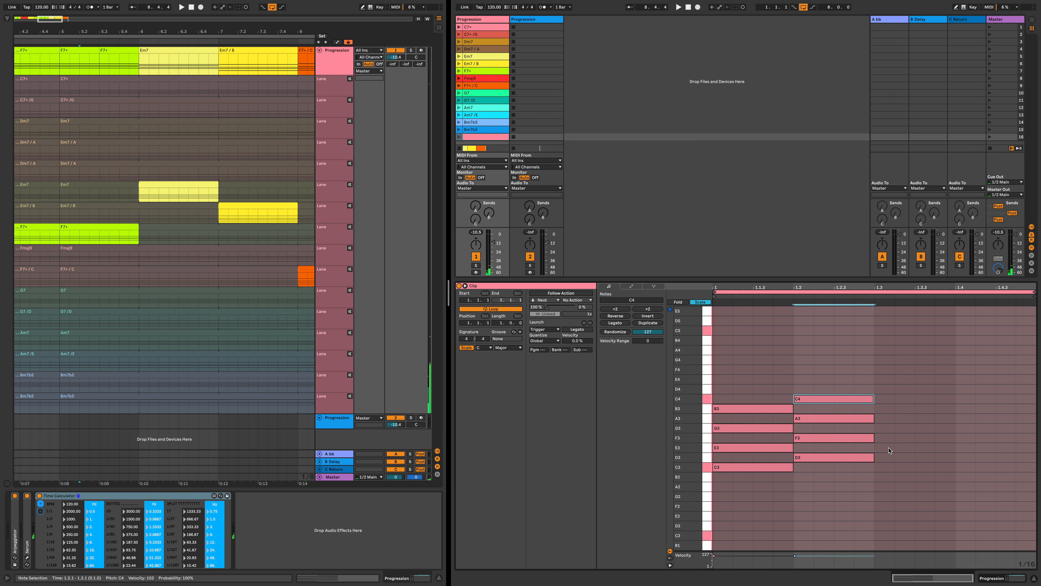
Return to the full Arrangement View with the Progression track's take lanes hidden
left_click(913, 448)
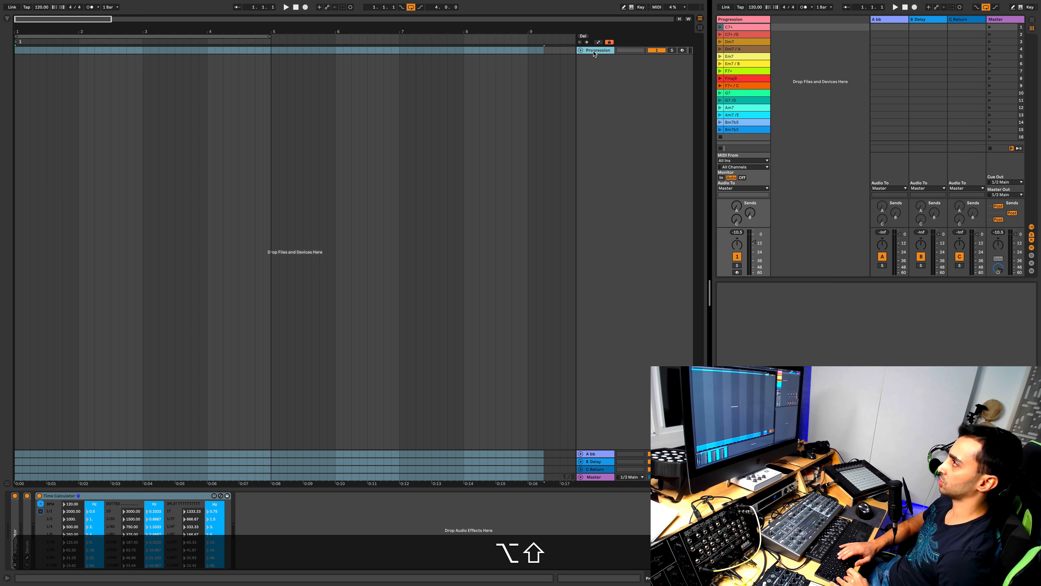
Show the Progression track's take lanes, named F7+ down to Bm7b5
left_click(580, 50)
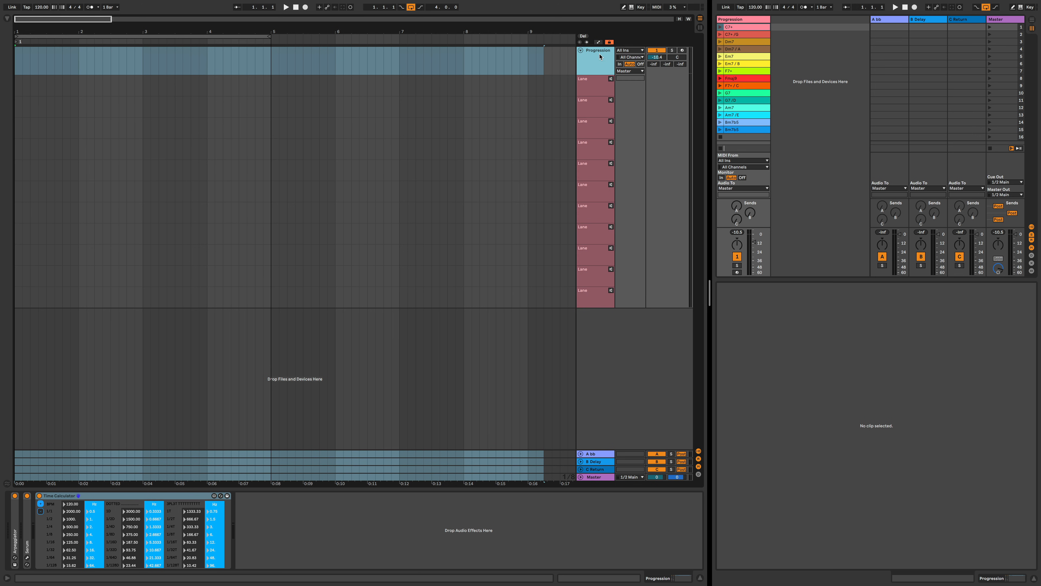
mouse_move(596, 87)
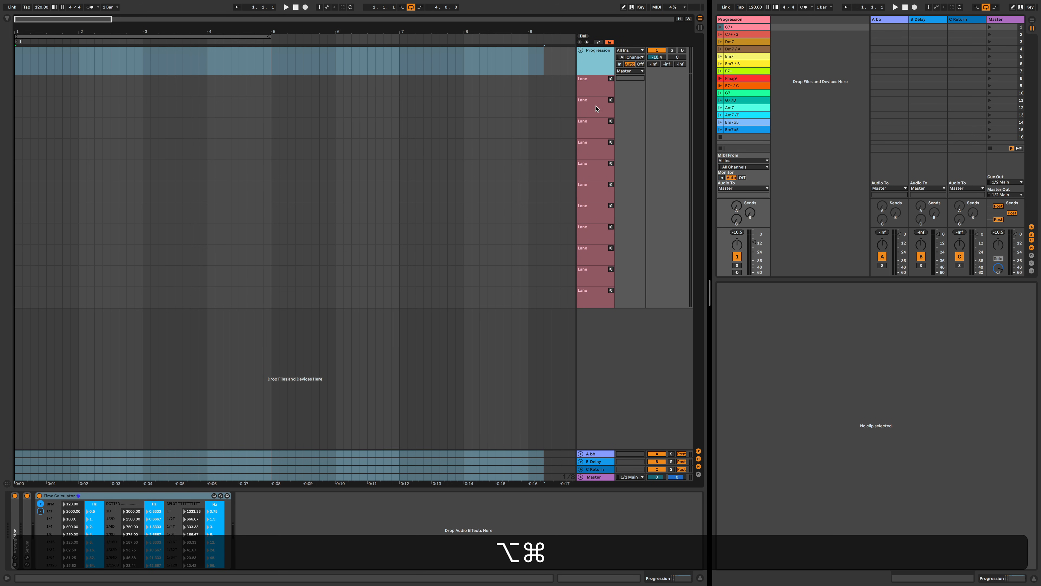
mouse_move(608, 64)
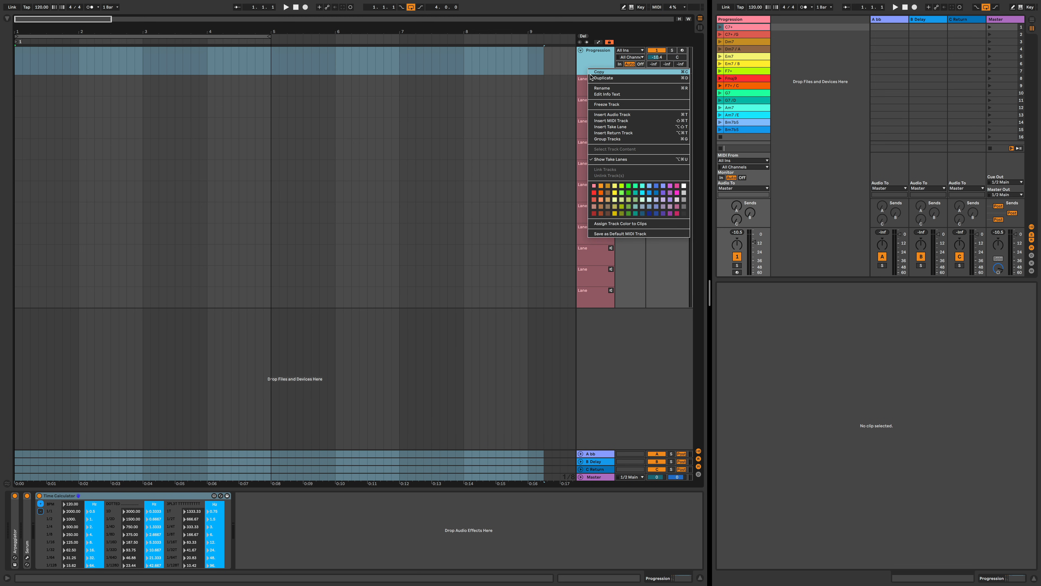
mouse_move(630, 139)
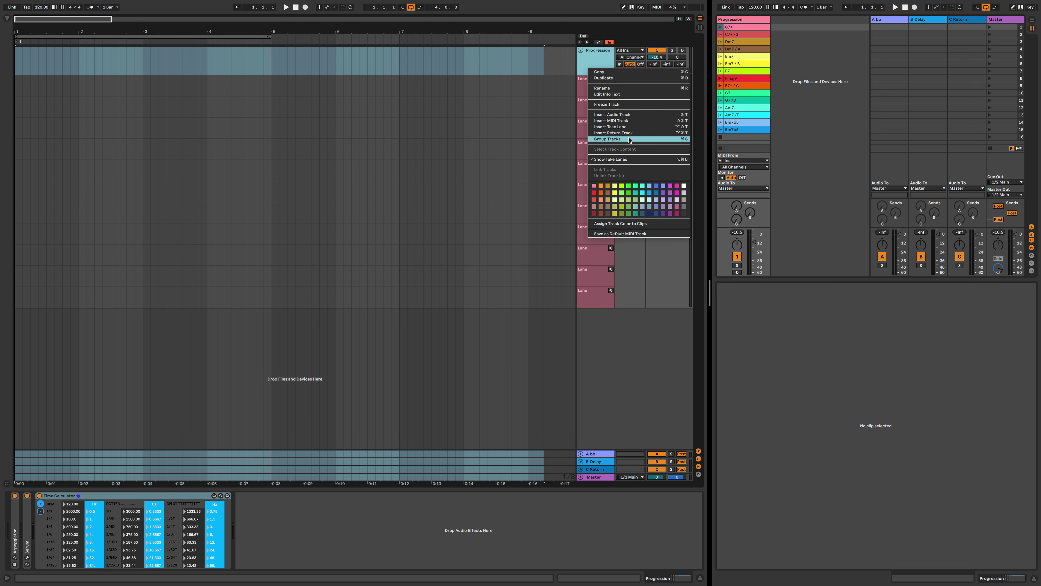
left_click(607, 138)
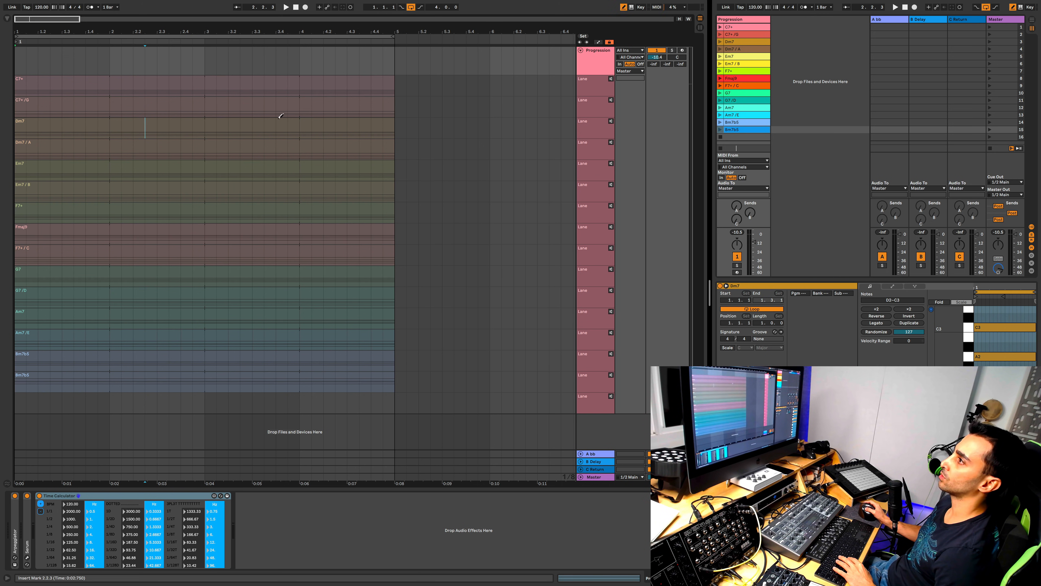
Comp the F7+ chord into the first bar, then collapse the take lanes to check the comp
right_click(281, 116)
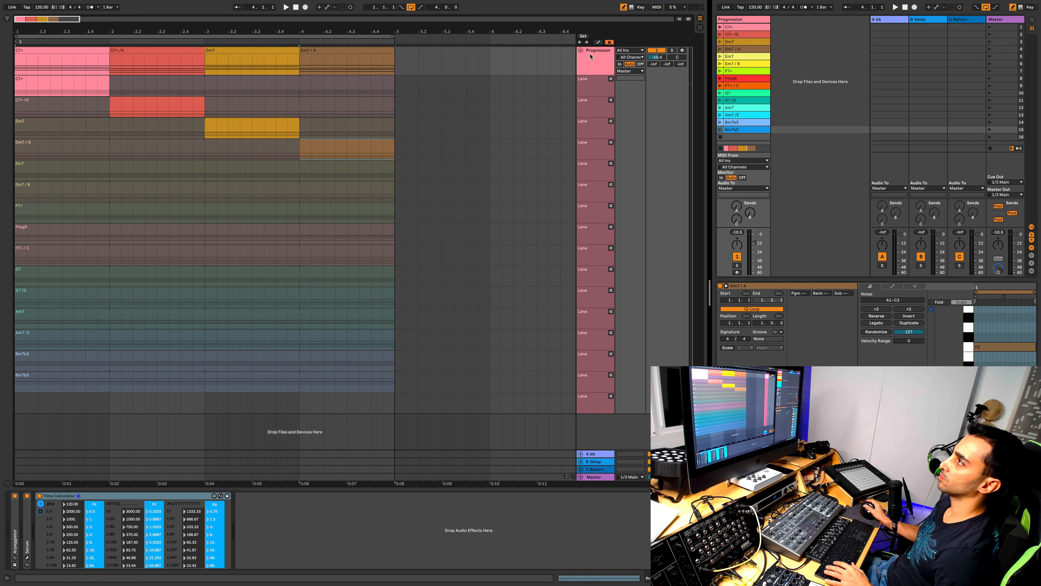
left_click(240, 109)
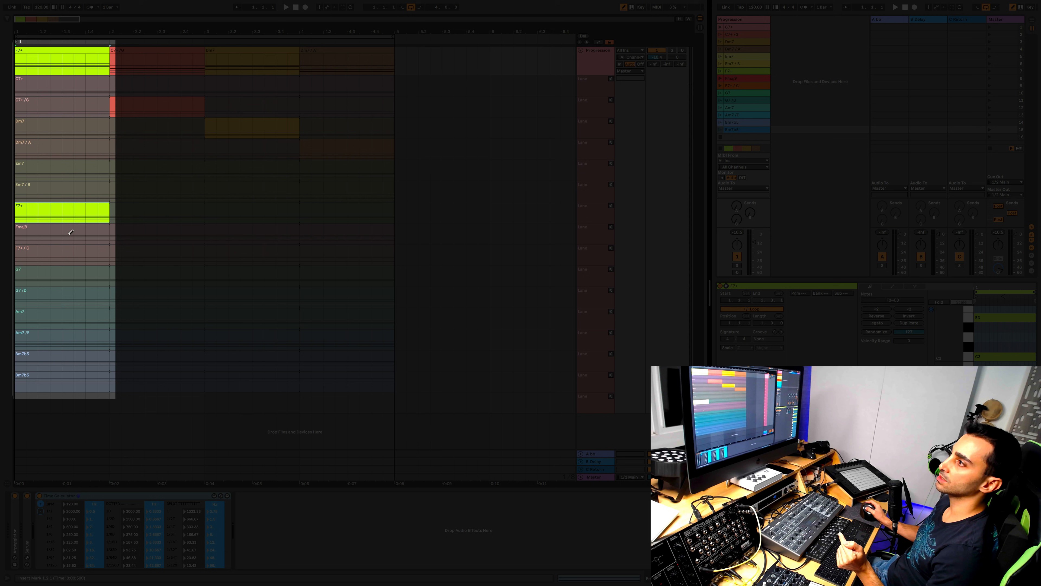
mouse_move(84, 230)
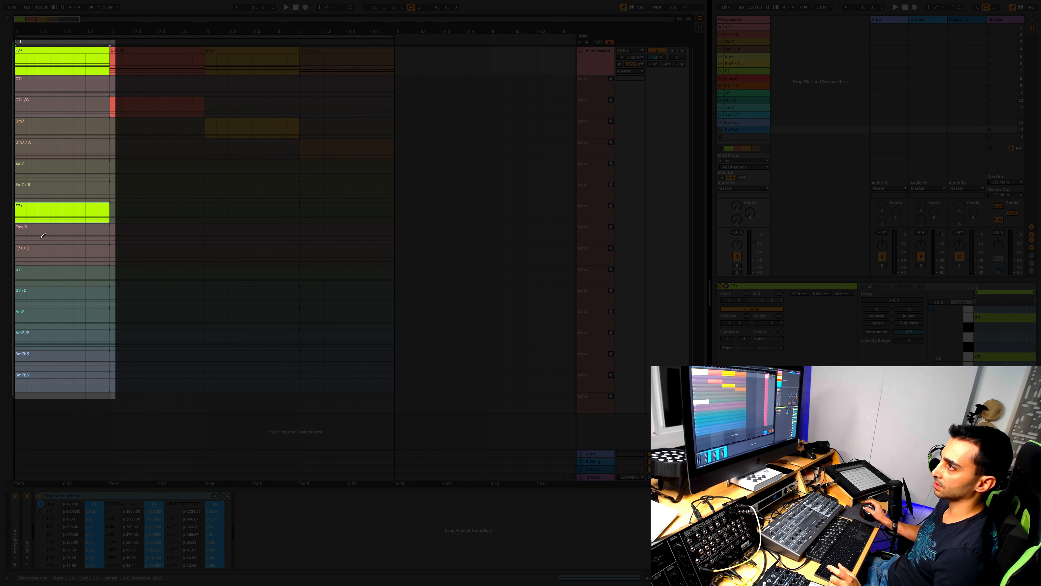
left_click(20, 236)
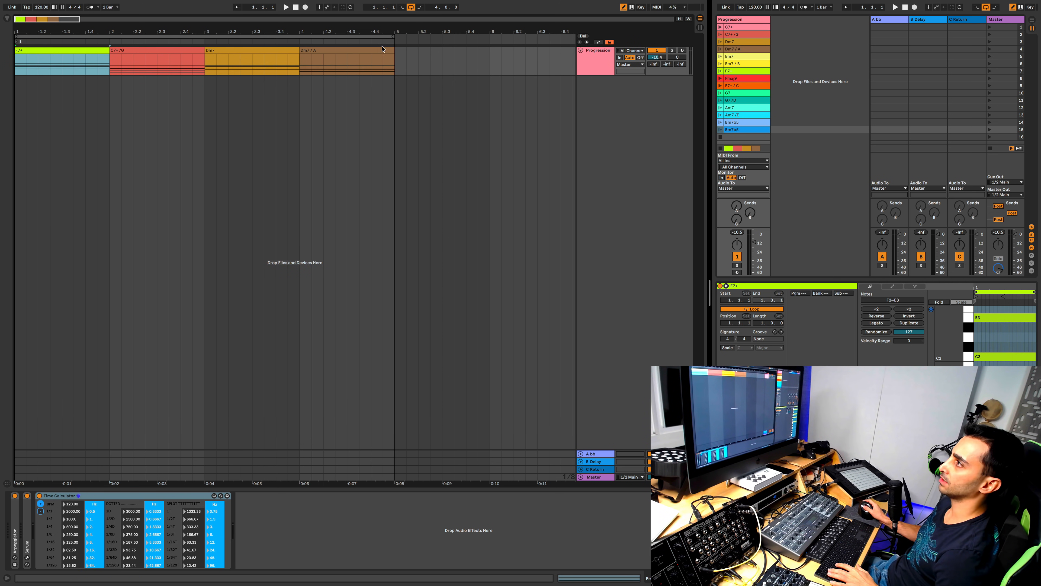
Show the Progression track's take lanes again for re-comping bars 1–4
left_click(66, 62)
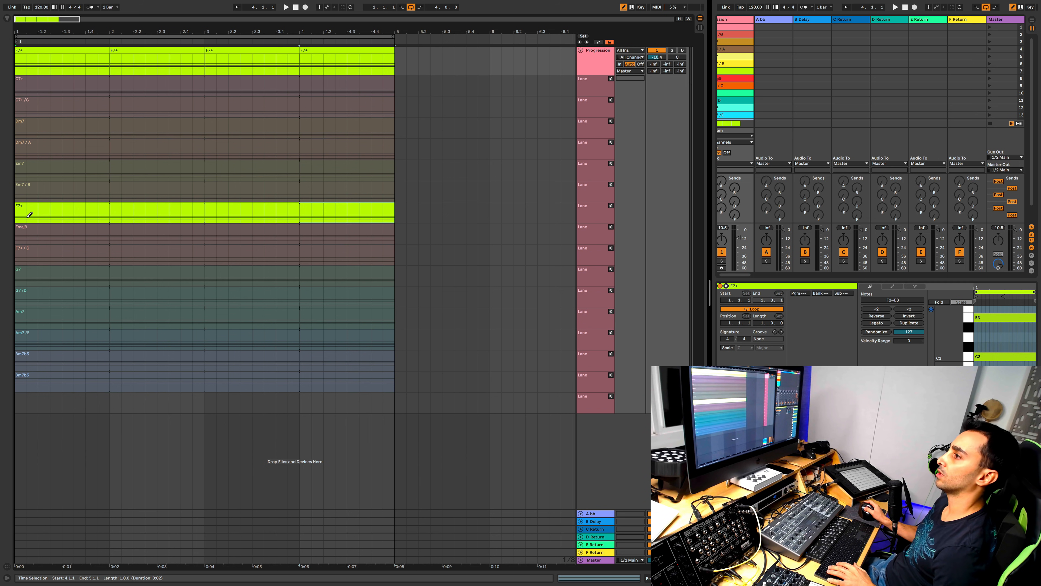
mouse_move(32, 208)
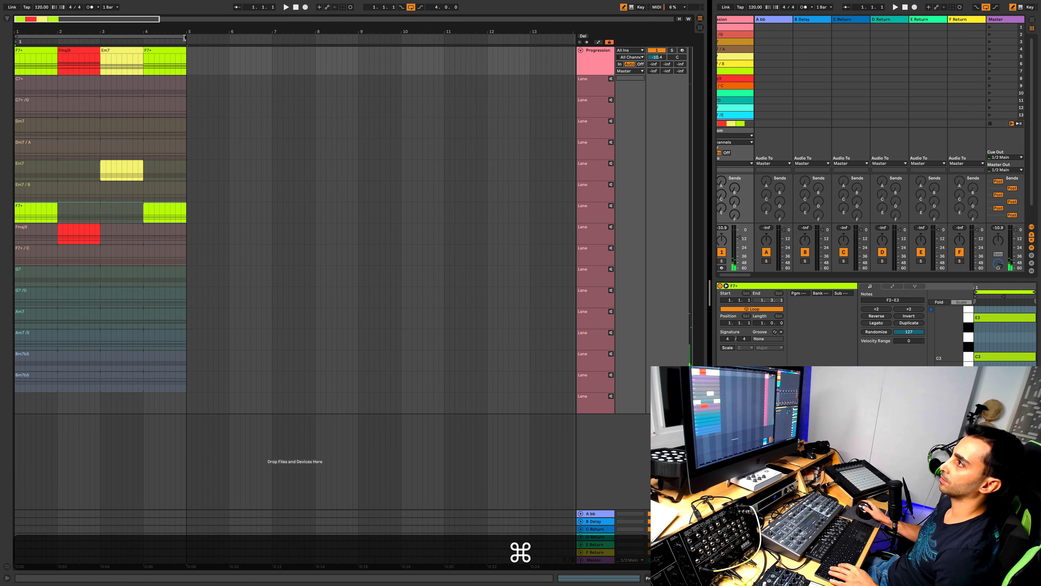
Duplicate the first four comped bars into bars 5–8
key("cmd+z")
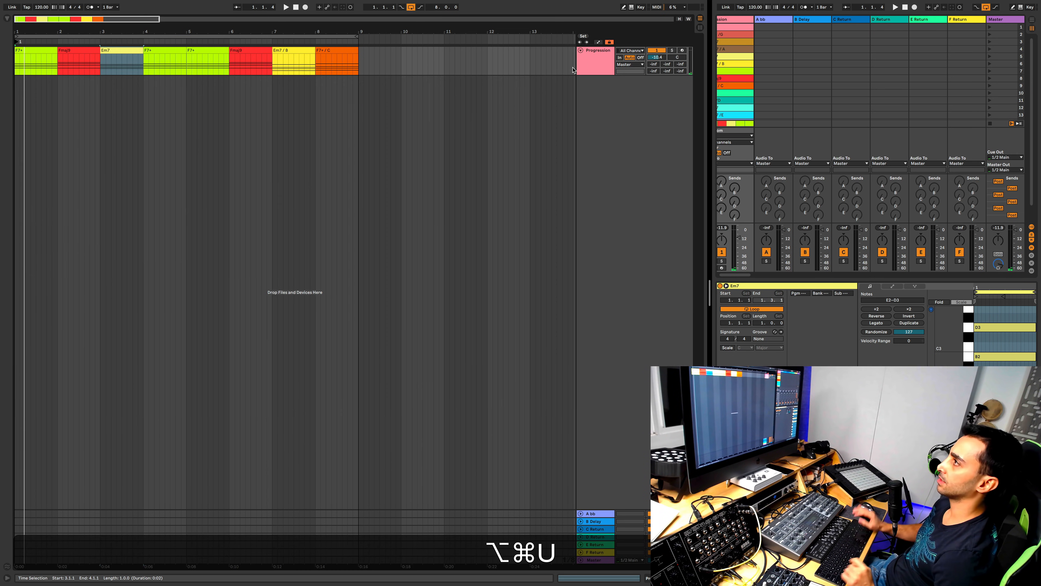
Consolidate the eight chord clips, undo back to separate clips, and fold the Progression track
left_click(334, 51)
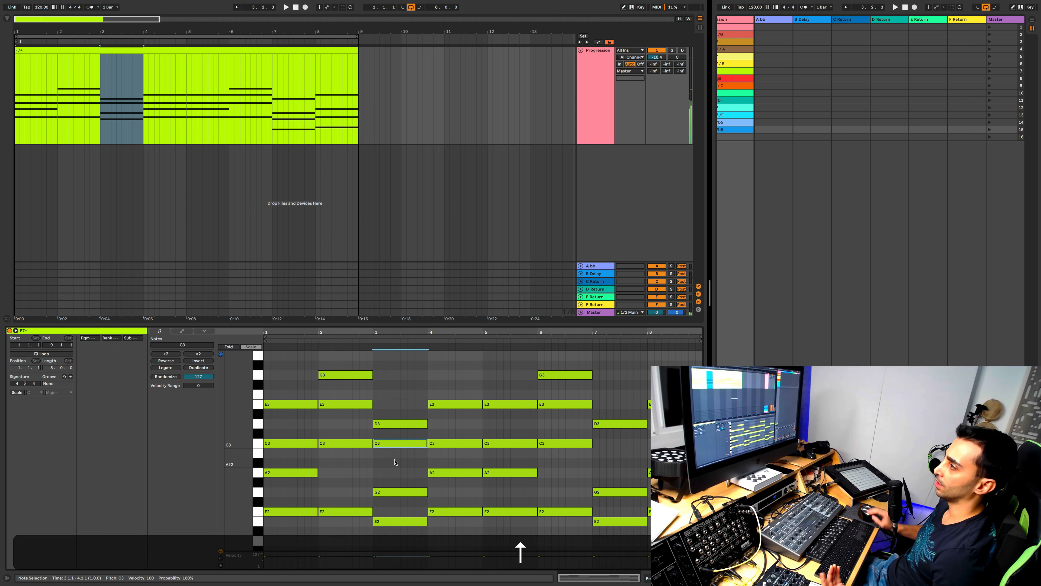
left_click_drag(399, 443, 399, 453)
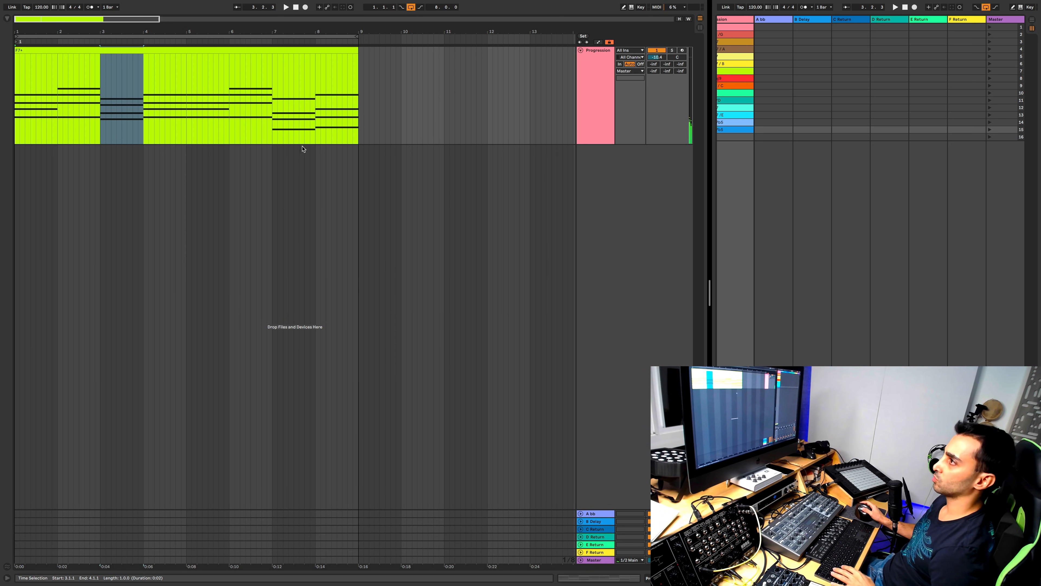
key("cmd+z")
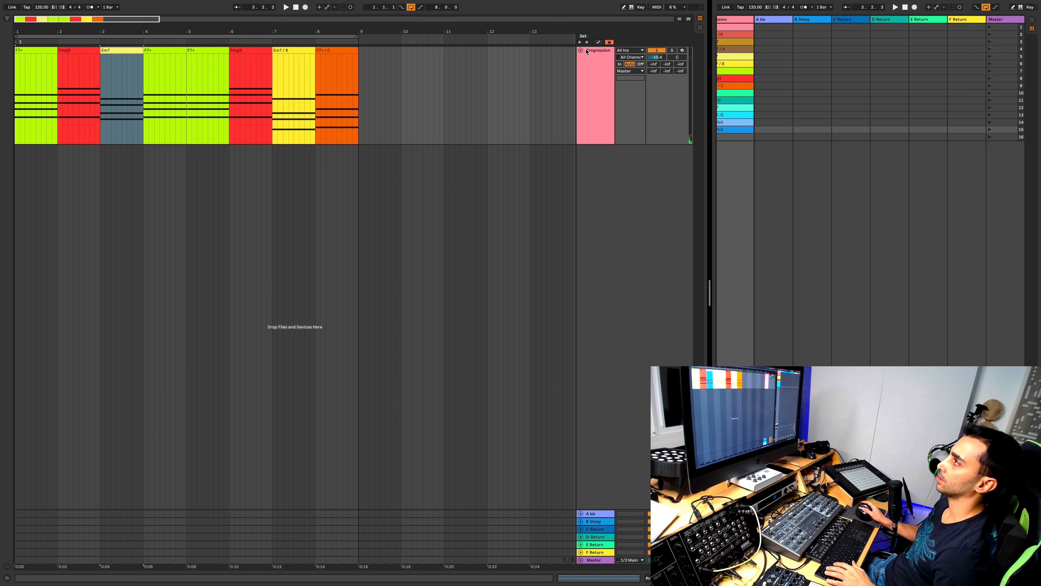
left_click(580, 50)
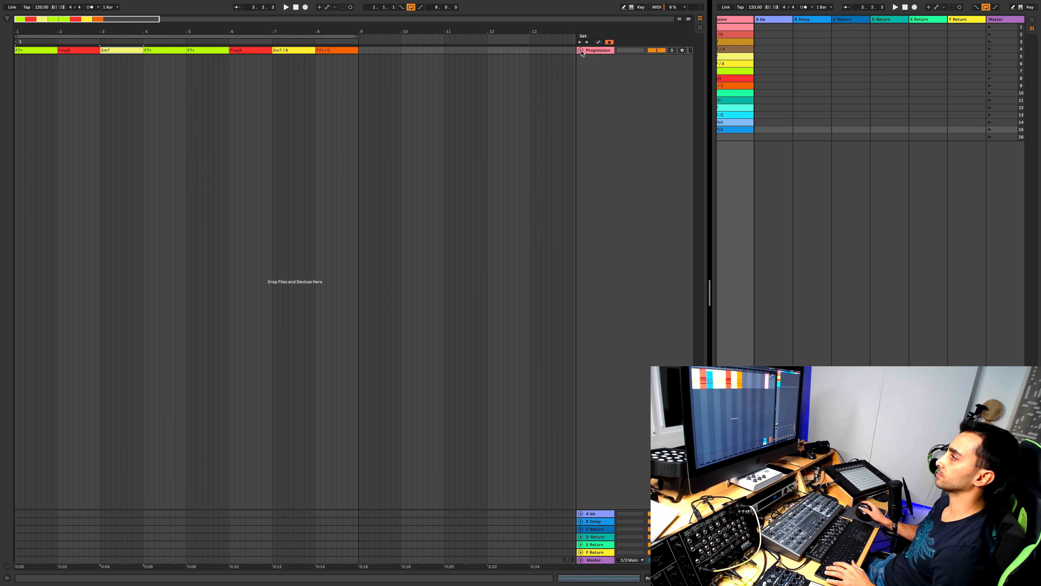